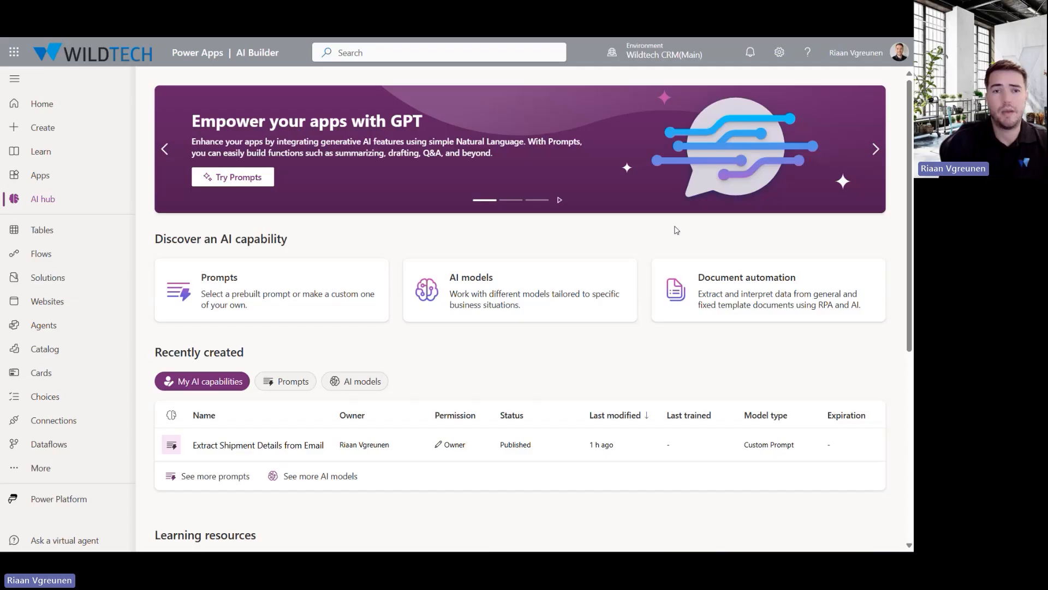
{"action": "mouse_move", "coordinate": [617, 150]}
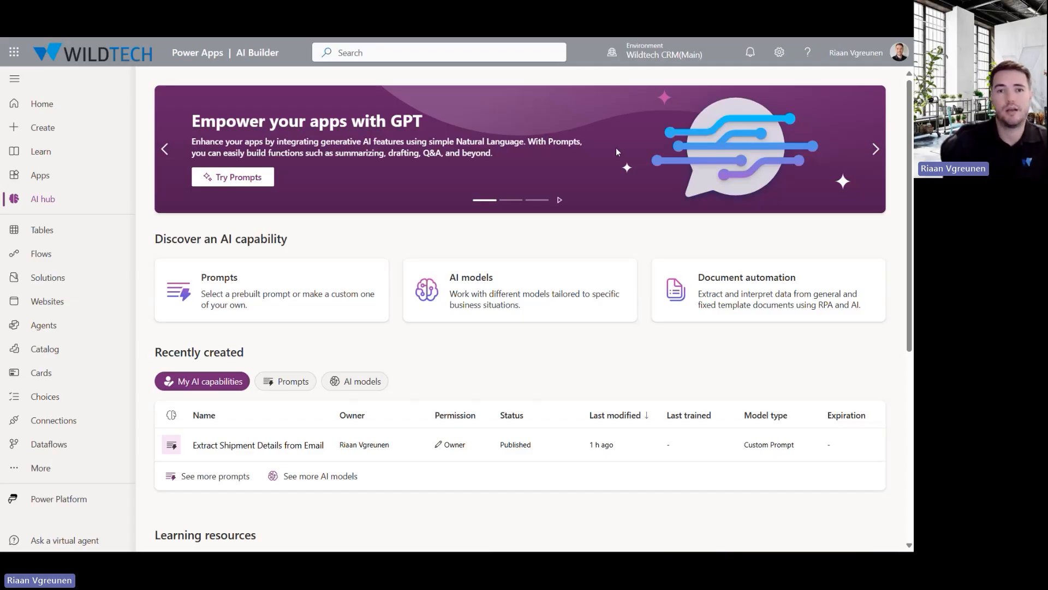
{"action": "mouse_move", "coordinate": [419, 356]}
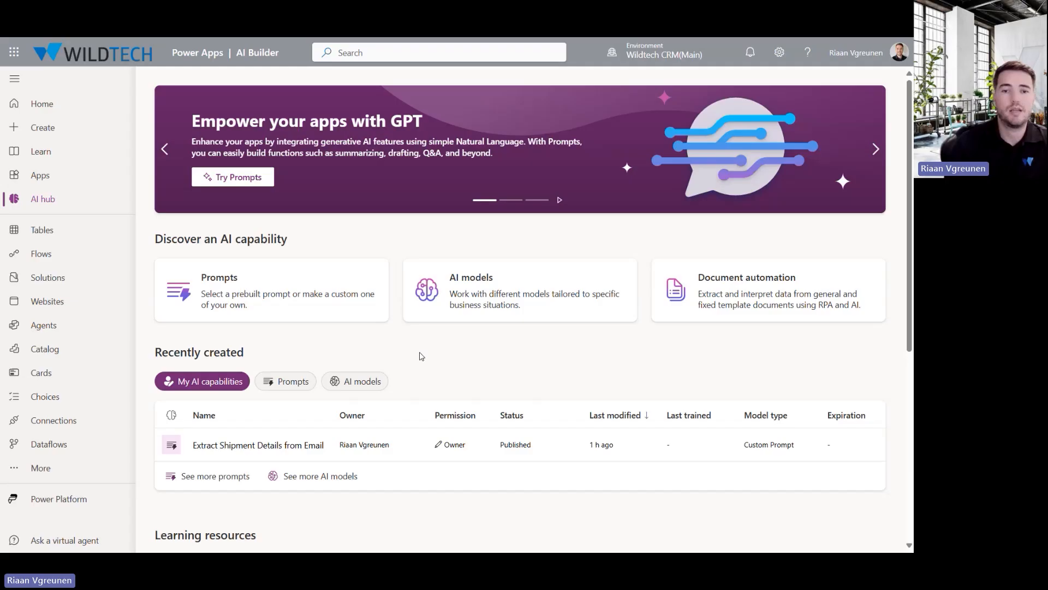
{"action": "mouse_move", "coordinate": [232, 450]}
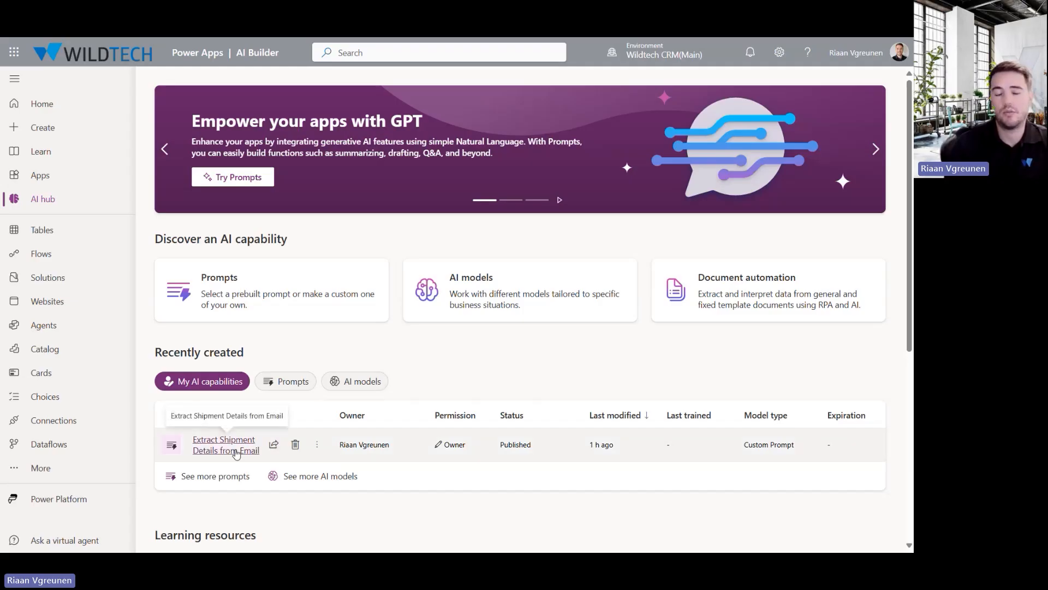
- Review the prompt's CSV extraction instructions down to the formatting rules and Email Body input
{"action": "left_click", "coordinate": [222, 444]}
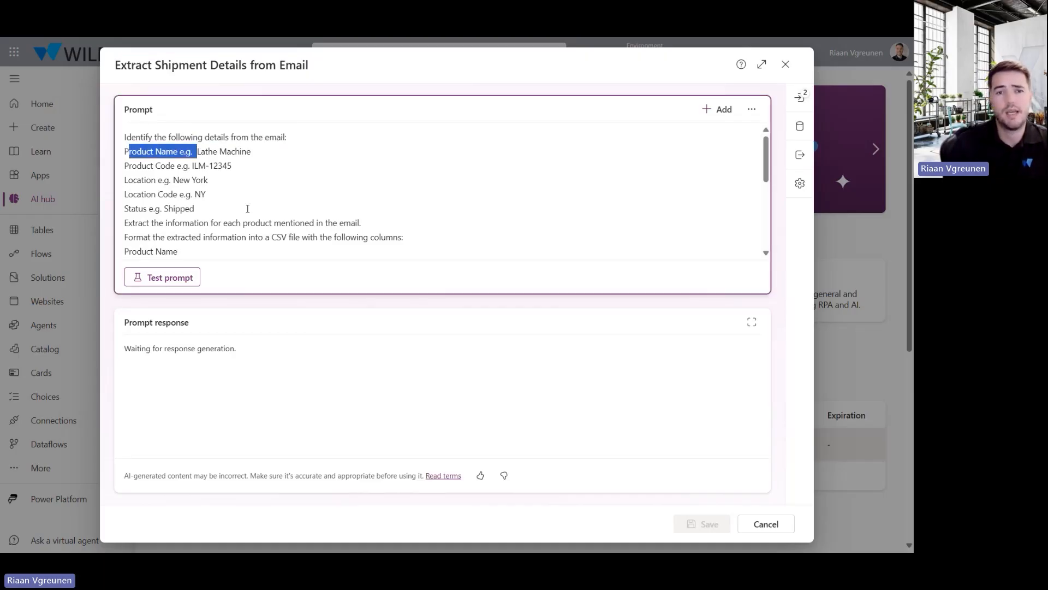
{"action": "scroll", "scroll_direction": "down", "scroll_amount": 3}
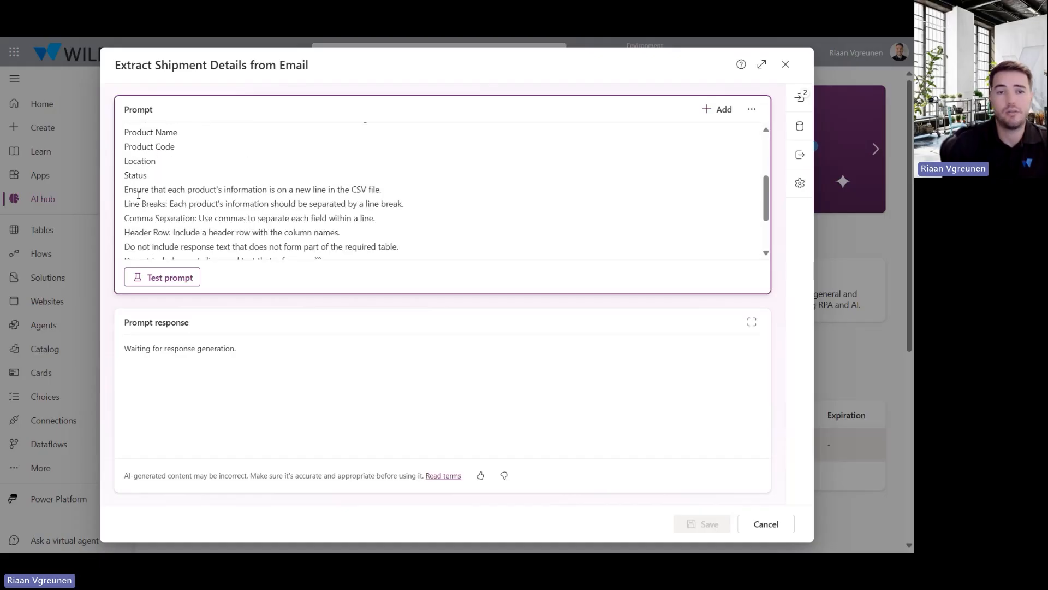
{"action": "mouse_move", "coordinate": [208, 211]}
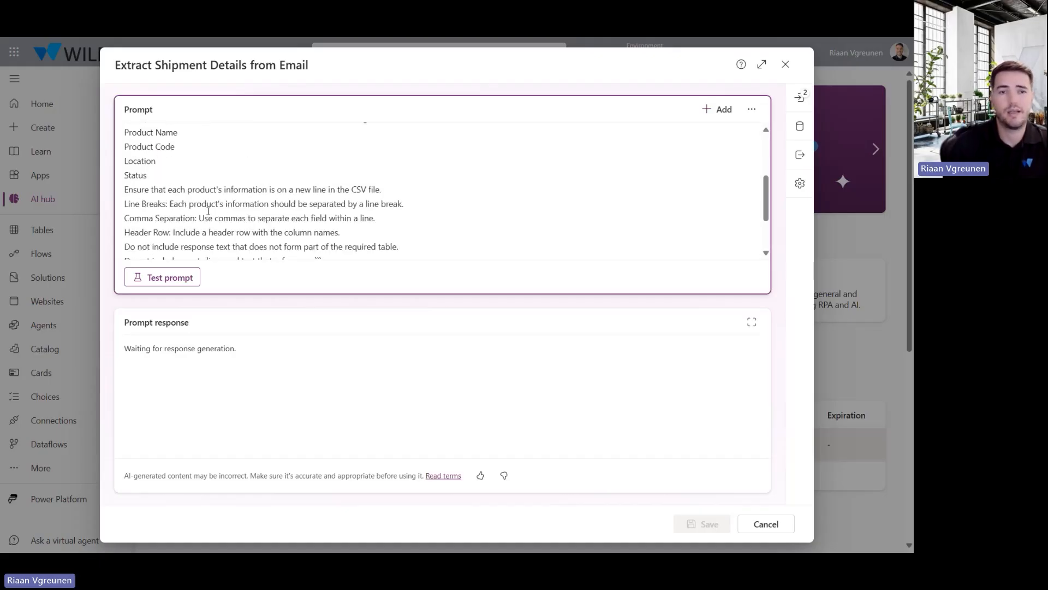
{"action": "scroll", "scroll_direction": "down", "scroll_amount": 3}
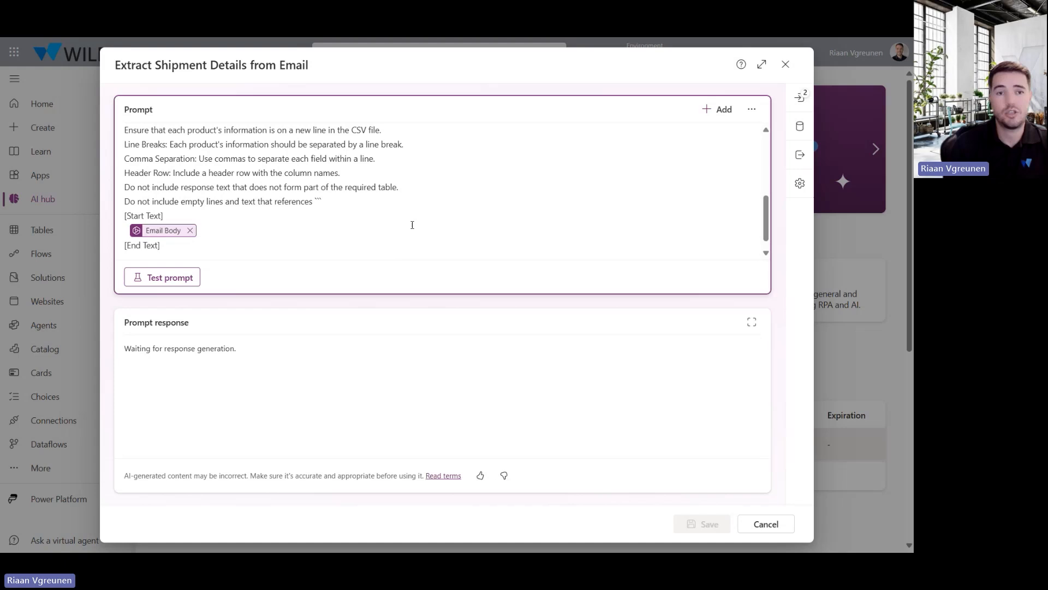
{"action": "mouse_move", "coordinate": [354, 223]}
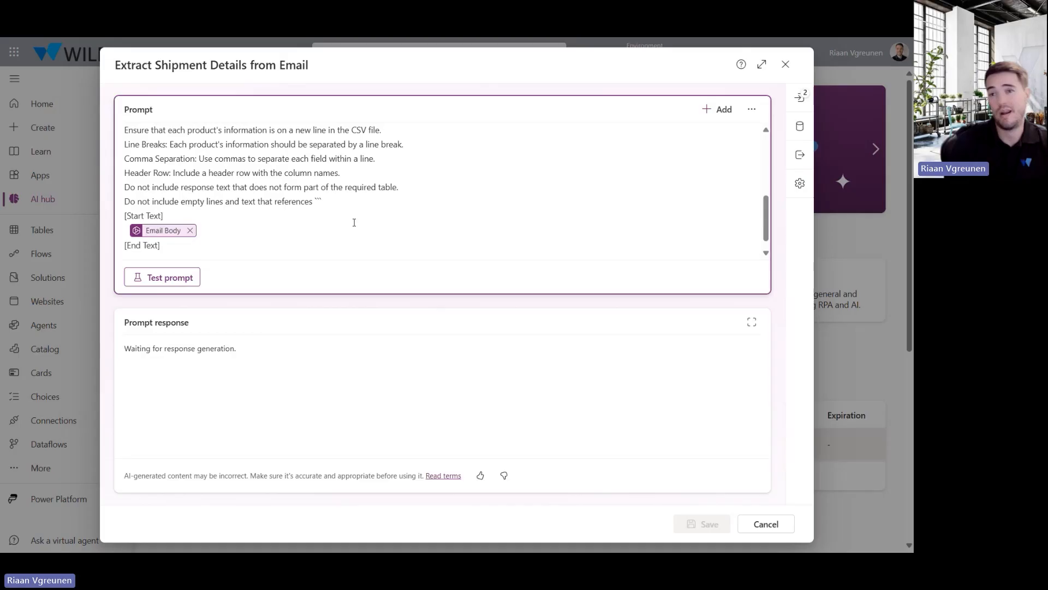
{"action": "mouse_move", "coordinate": [474, 181]}
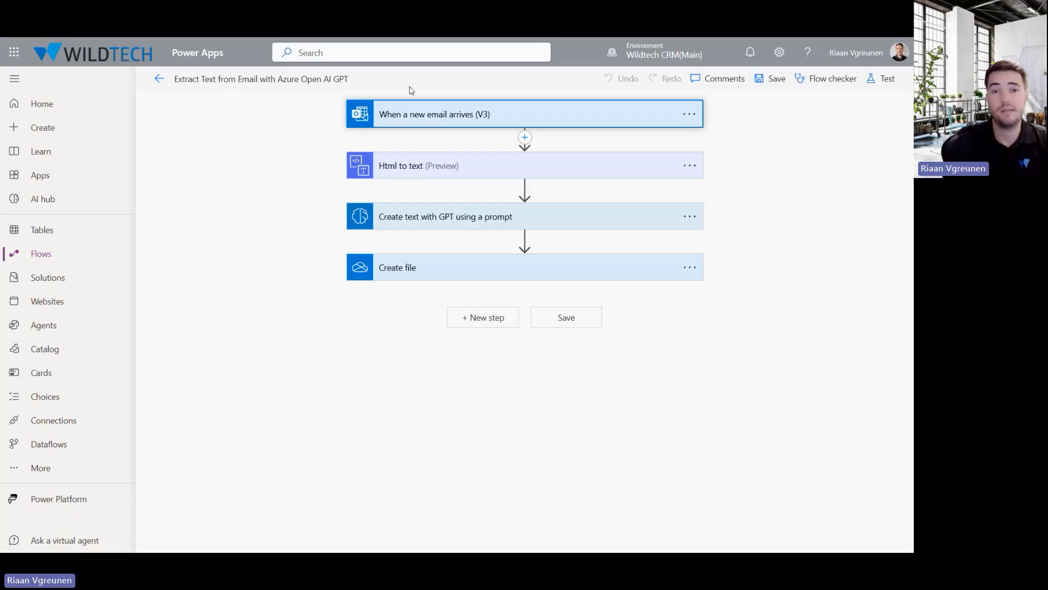
{"action": "mouse_move", "coordinate": [294, 168]}
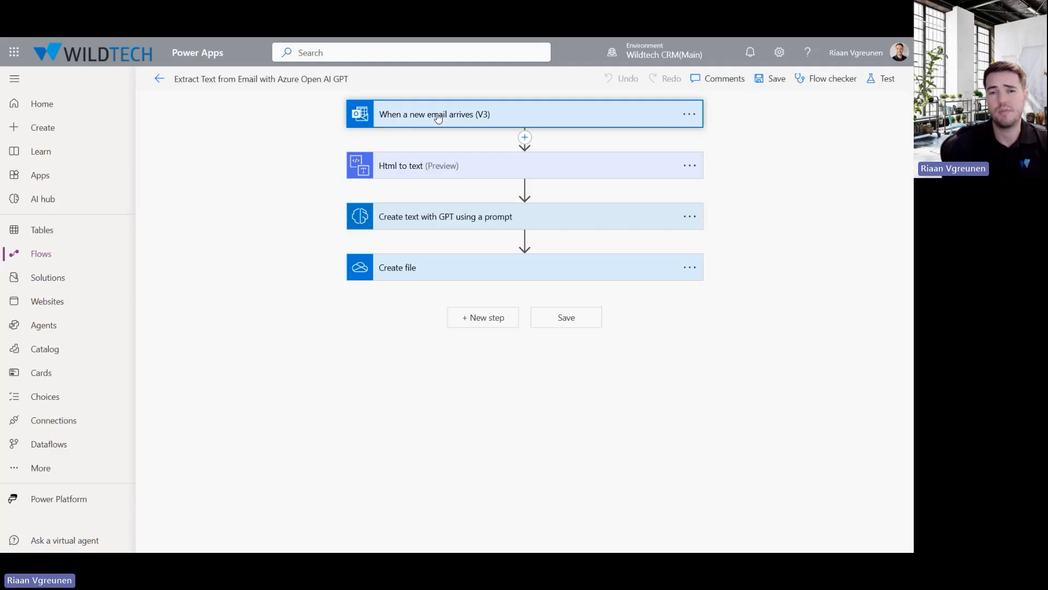
{"action": "mouse_move", "coordinate": [436, 171]}
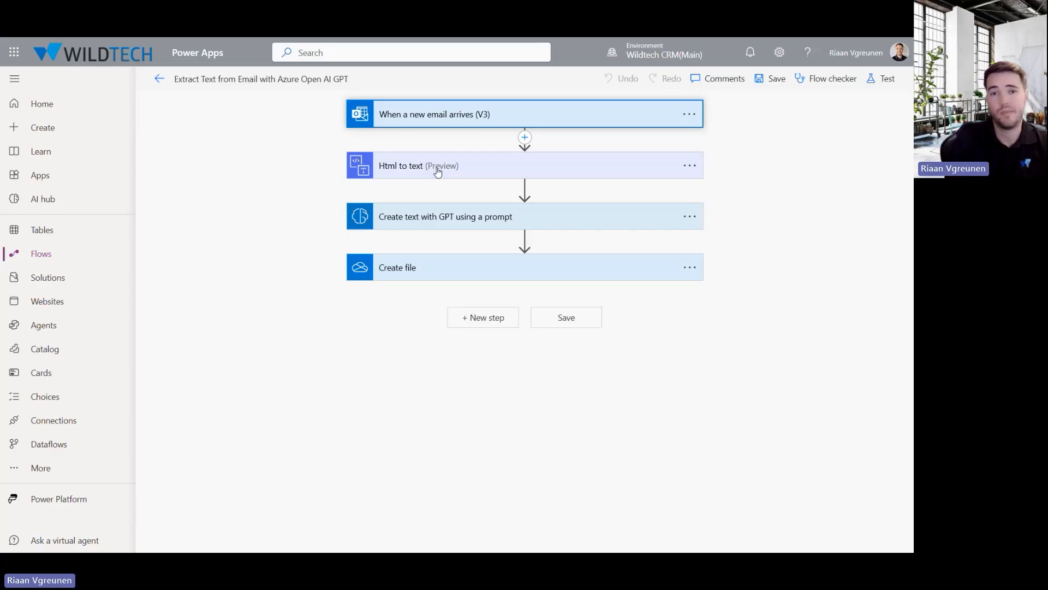
- Review the GPT prompt and Create file actions' settings, then collapse them
{"action": "left_click", "coordinate": [445, 216]}
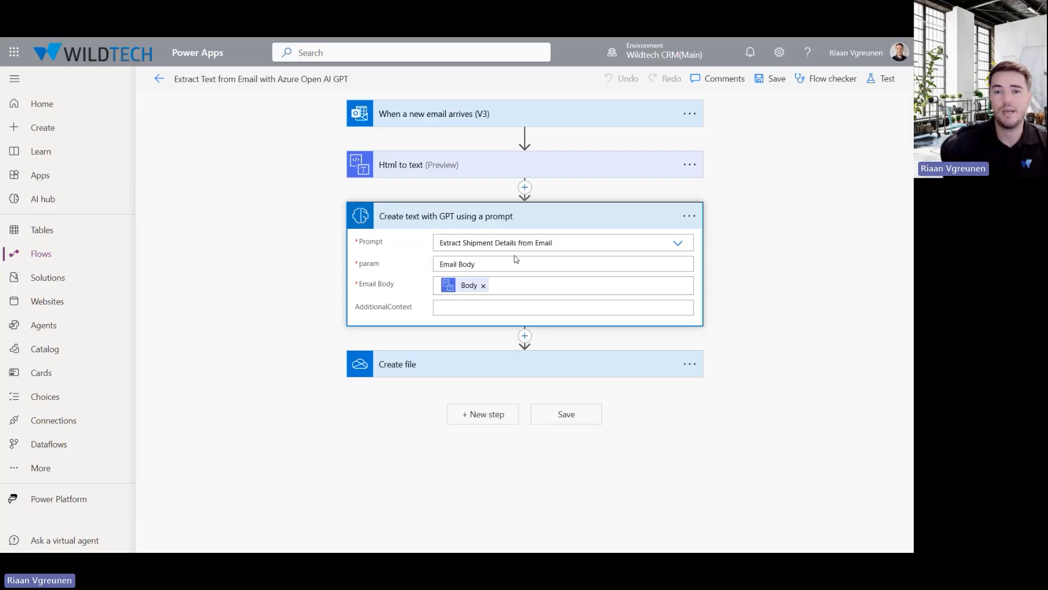
{"action": "mouse_move", "coordinate": [461, 279]}
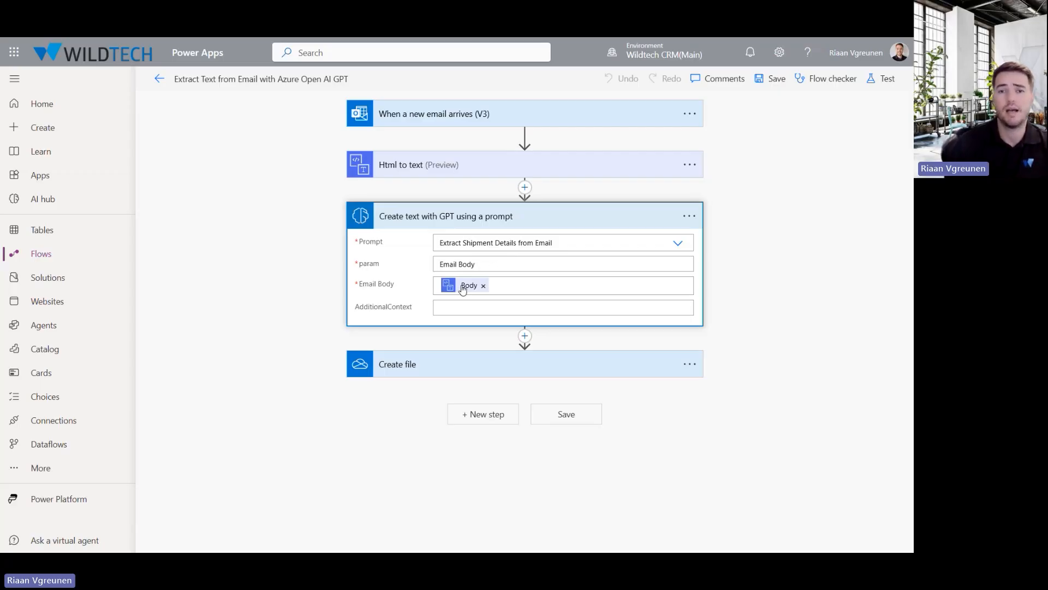
{"action": "mouse_move", "coordinate": [463, 289]}
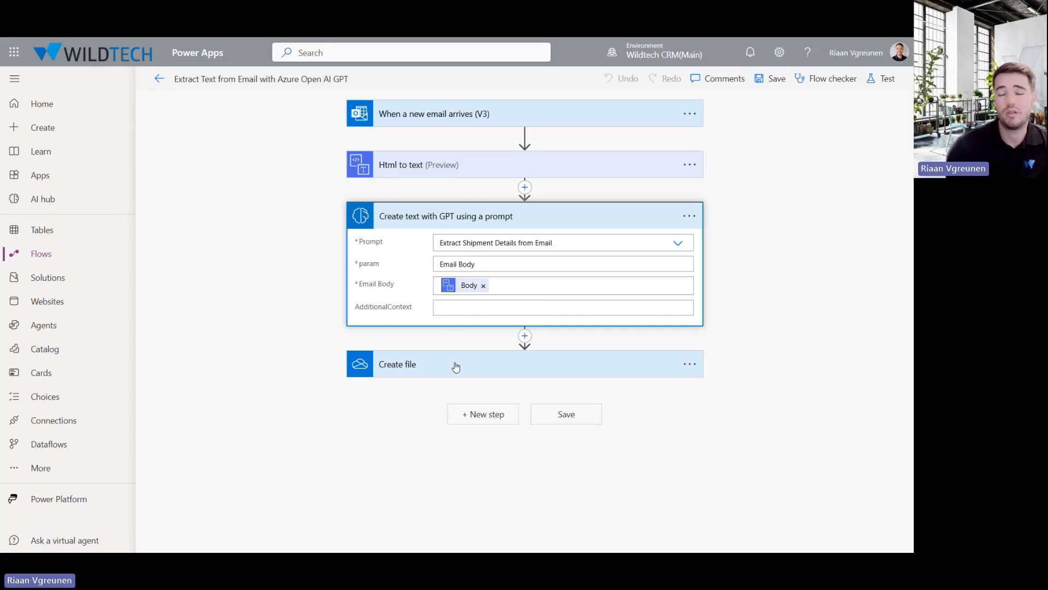
{"action": "left_click", "coordinate": [456, 365]}
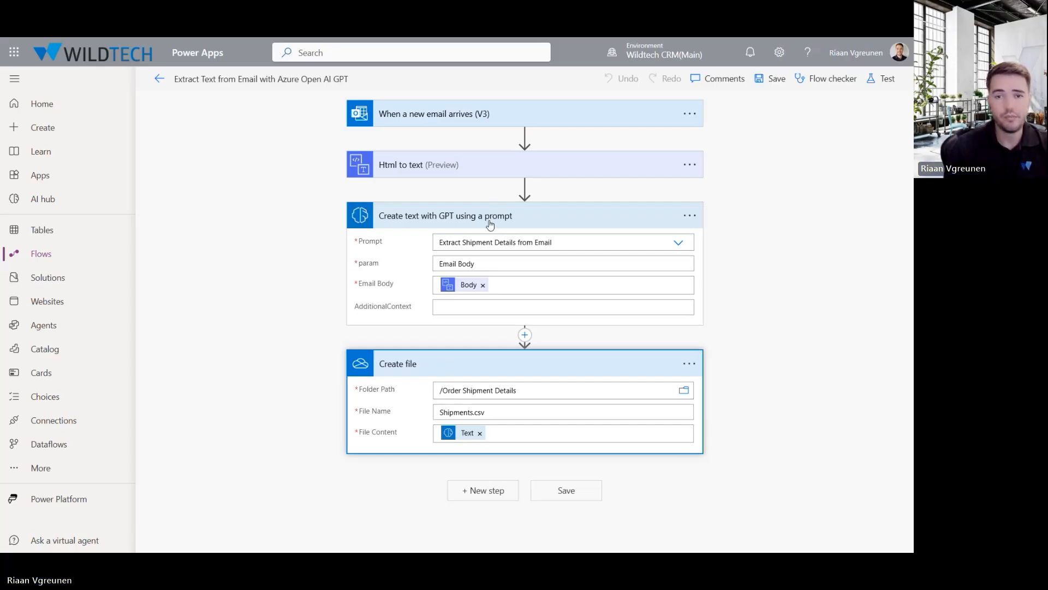
{"action": "left_click", "coordinate": [446, 215]}
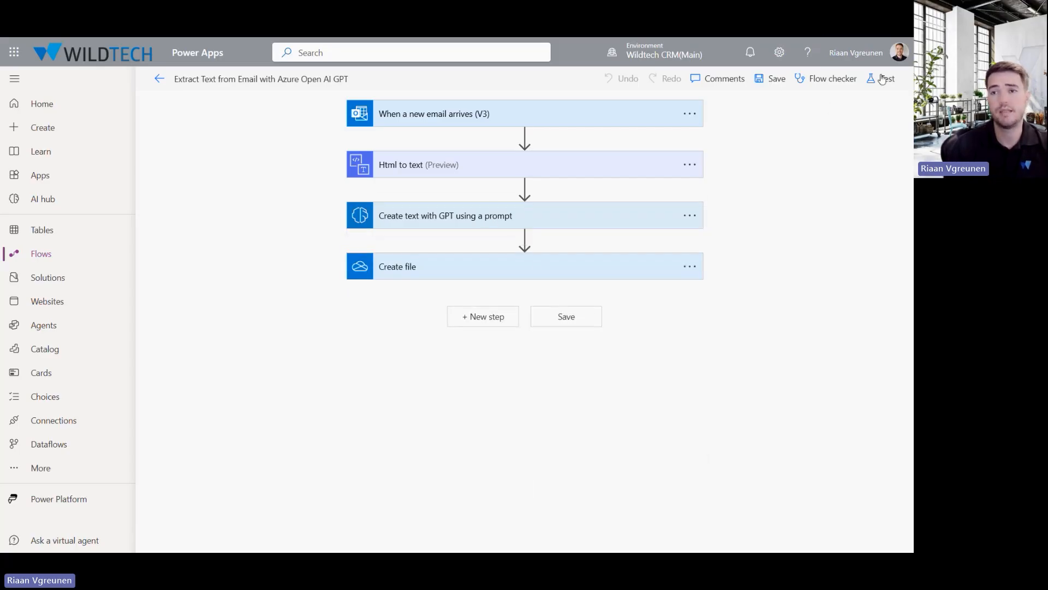
- Start a manual test run of the flow
{"action": "left_click", "coordinate": [880, 78]}
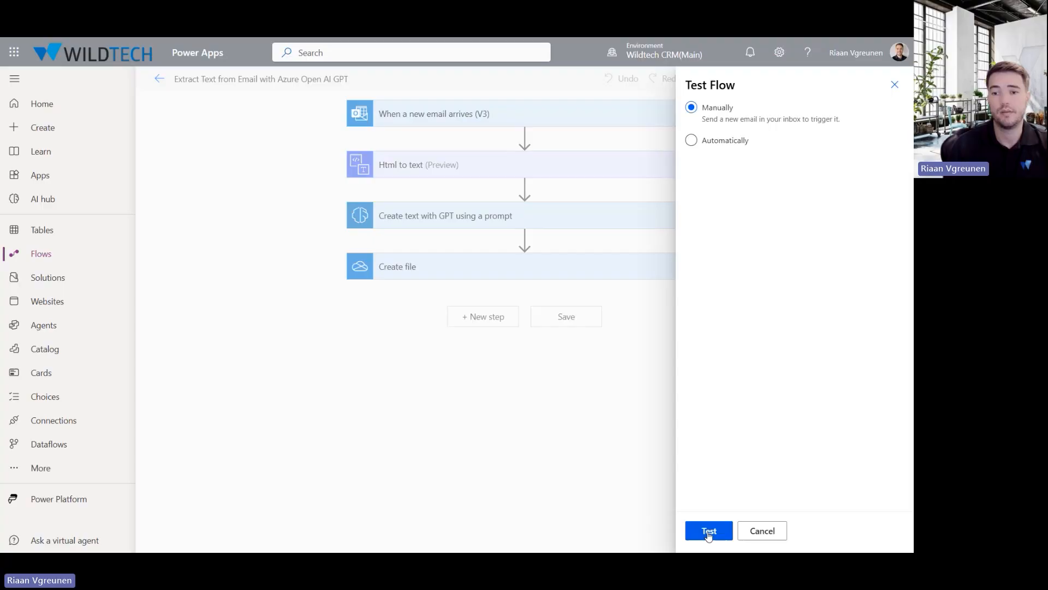
{"action": "left_click", "coordinate": [708, 530]}
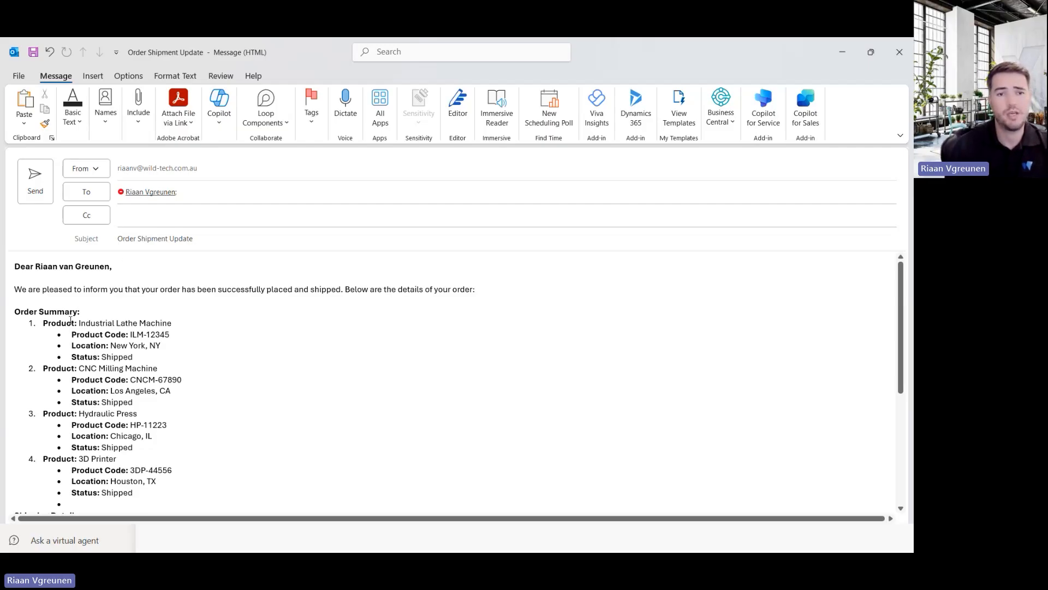
- Read through the Order Shipment Update email body listing the four shipped products
{"action": "scroll", "scroll_direction": "down", "scroll_amount": 3}
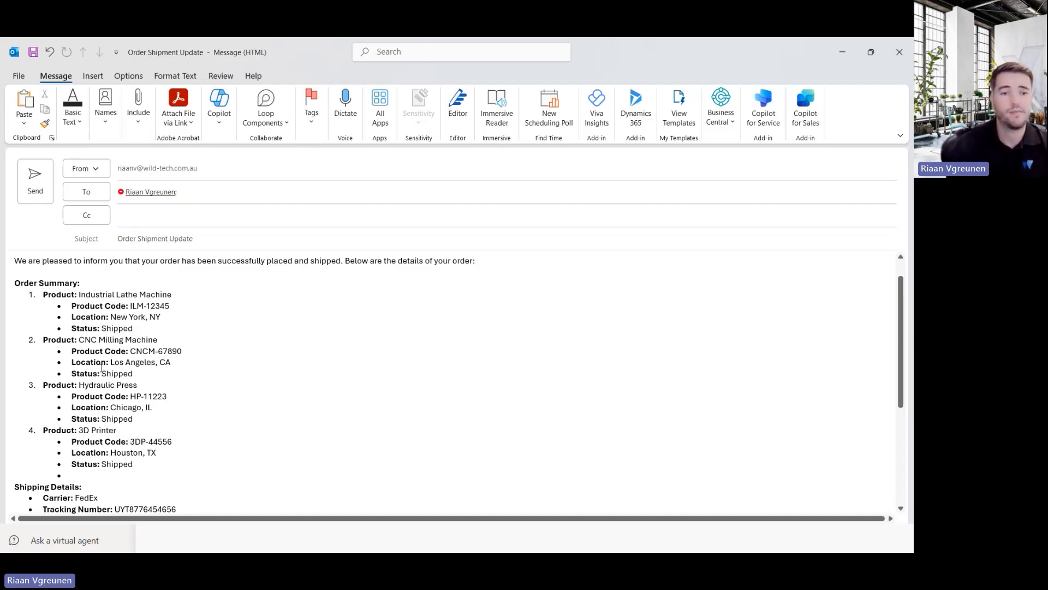
{"action": "scroll", "scroll_direction": "down", "scroll_amount": 3}
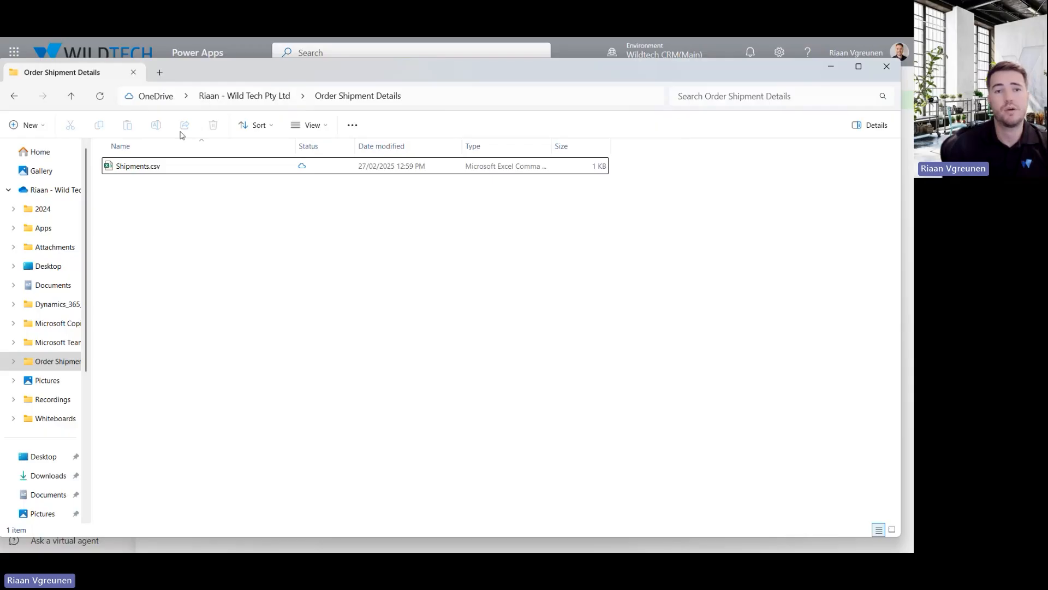
- Open Shipments.csv from the Order Shipment Details folder
{"action": "left_click", "coordinate": [138, 166]}
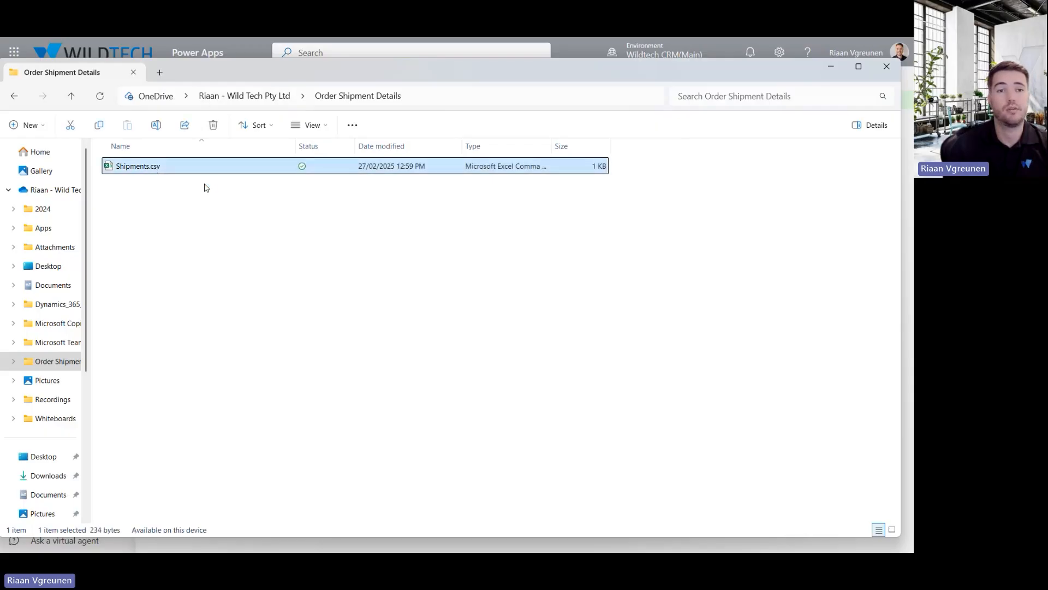
{"action": "double_click", "coordinate": [138, 166]}
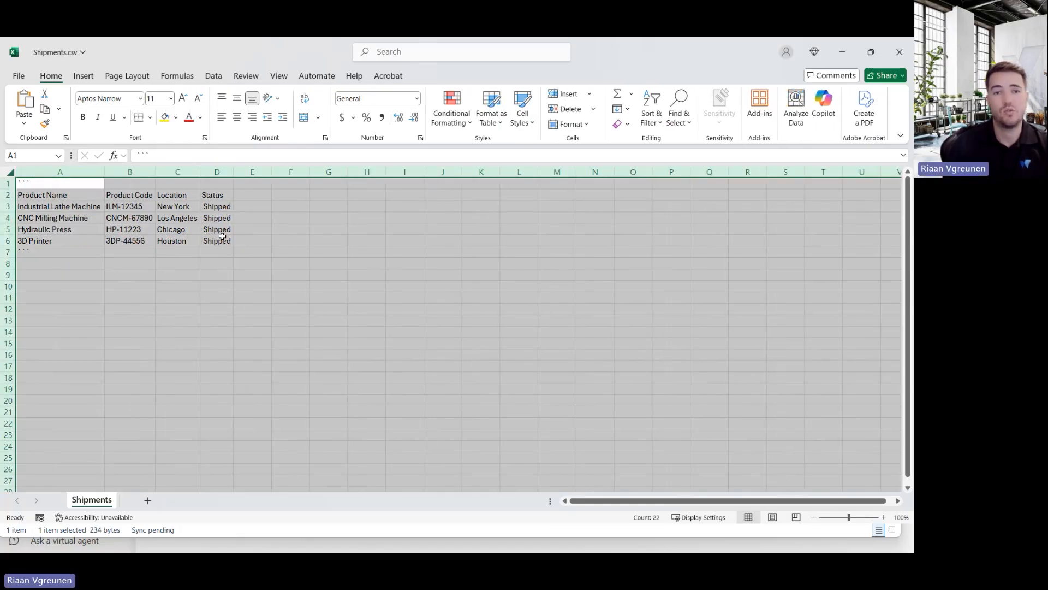
- Select the four extracted shipment rows in Shipments.csv
{"action": "left_click_drag", "start_coordinate": [41, 194], "coordinate": [187, 195]}
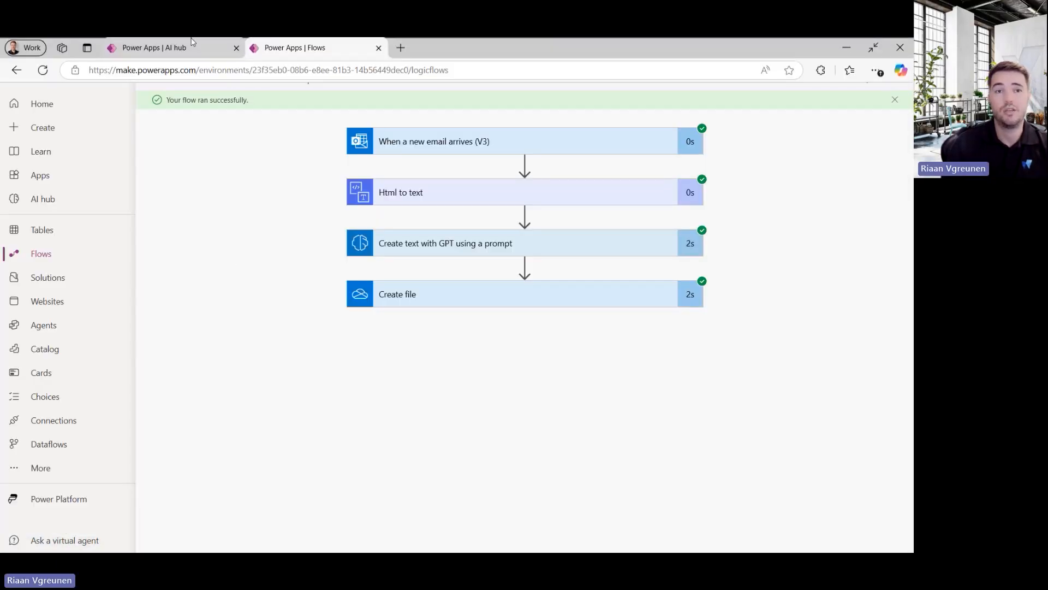
- Return to the Power Apps AI hub page listing the published prompt
{"action": "left_click", "coordinate": [158, 47]}
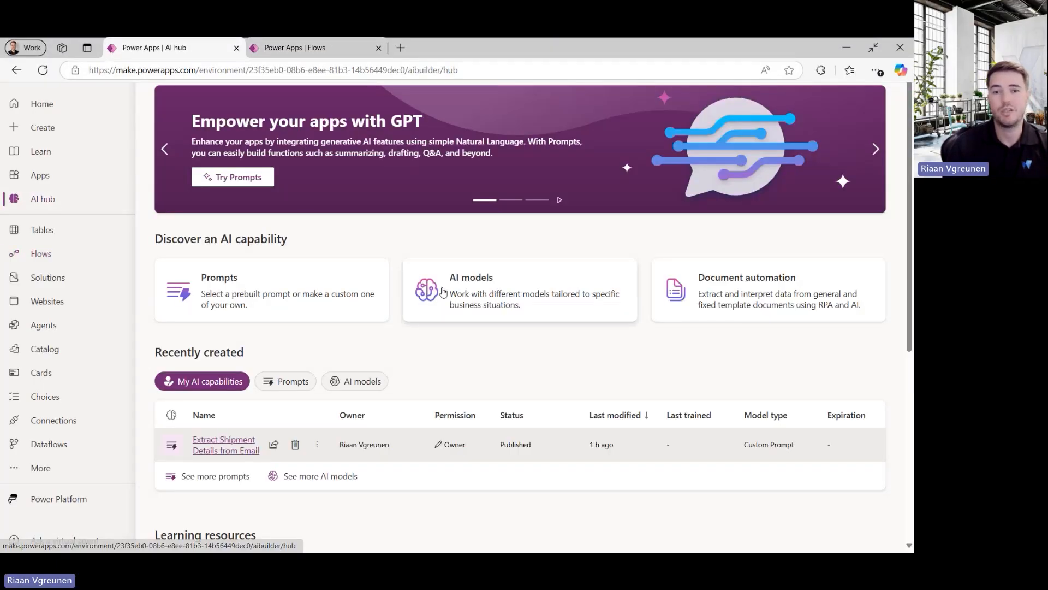